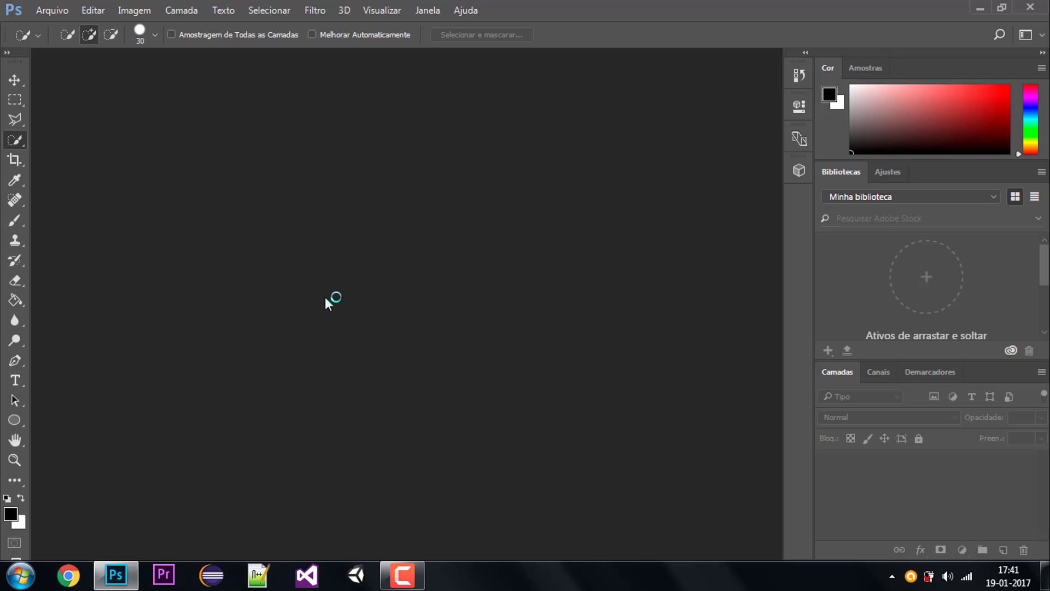
pyautogui.moveTo(315, 5)
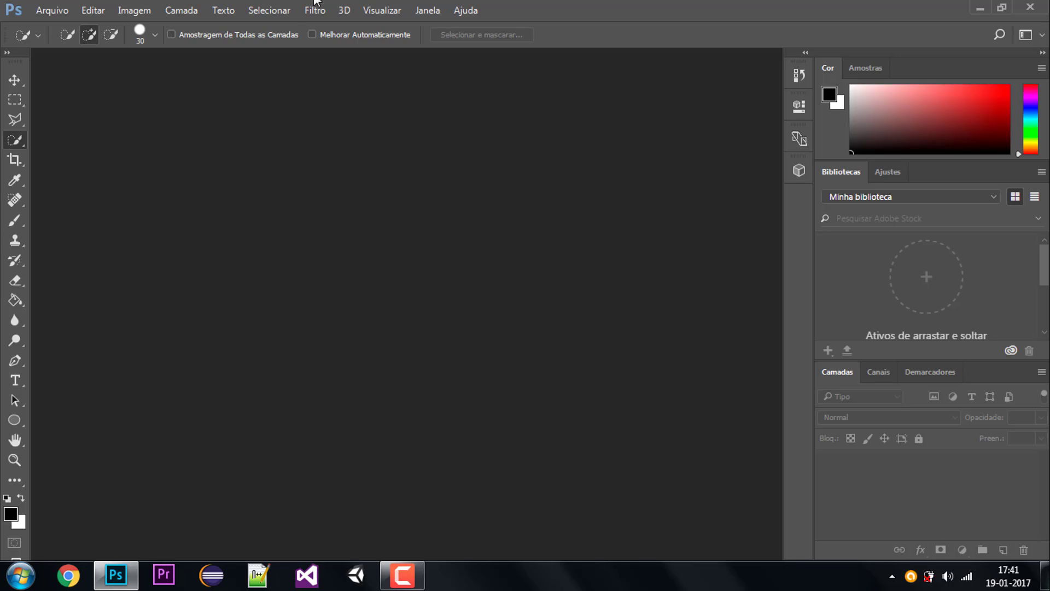
pyautogui.moveTo(346, 92)
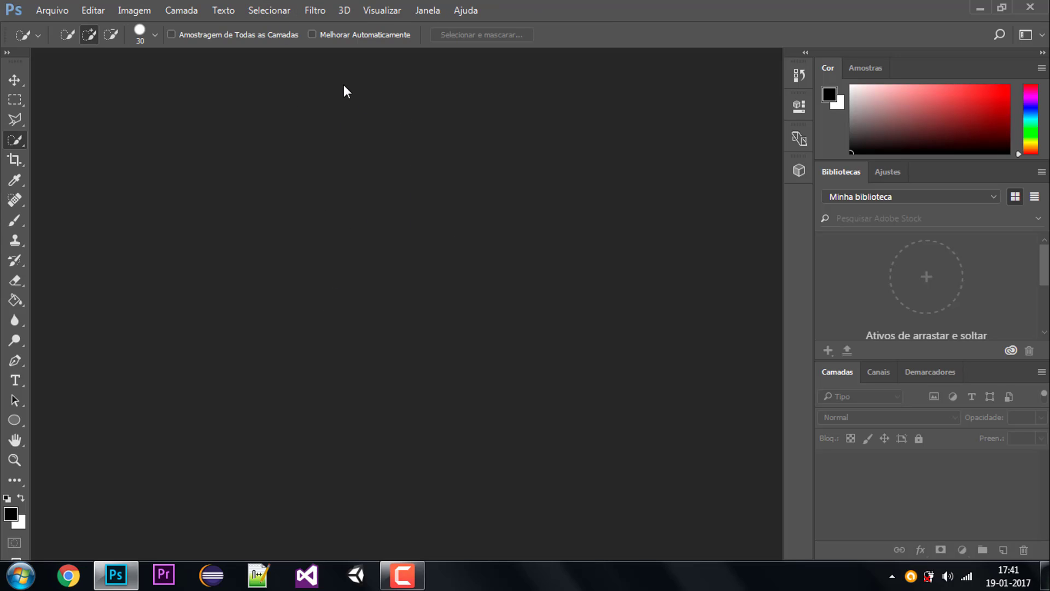
pyautogui.moveTo(591, 209)
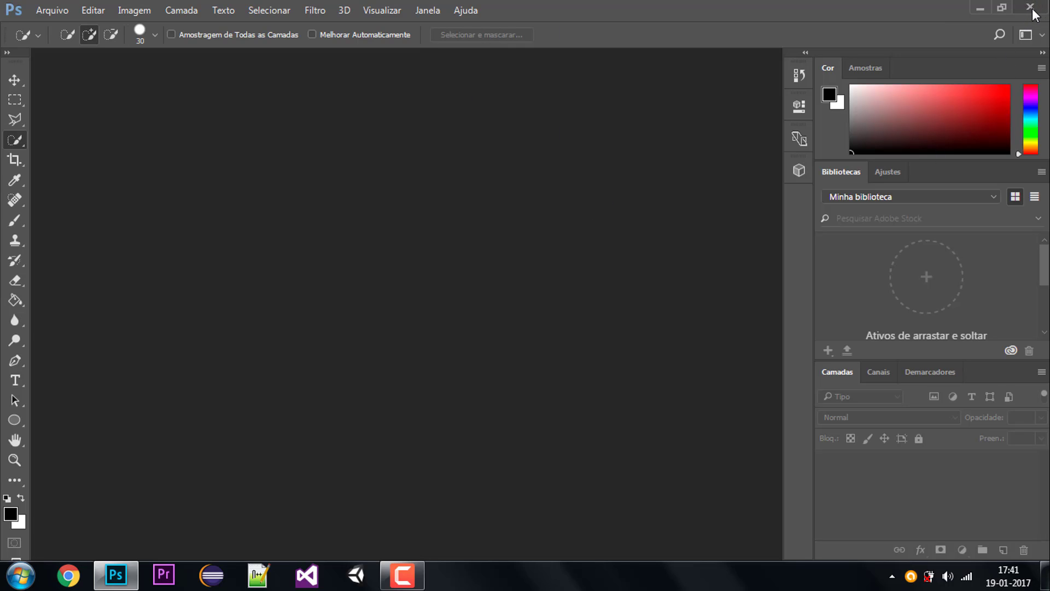
# Step: Quit the Portuguese Photoshop and browse to the computer's drives
pyautogui.click(18, 575)
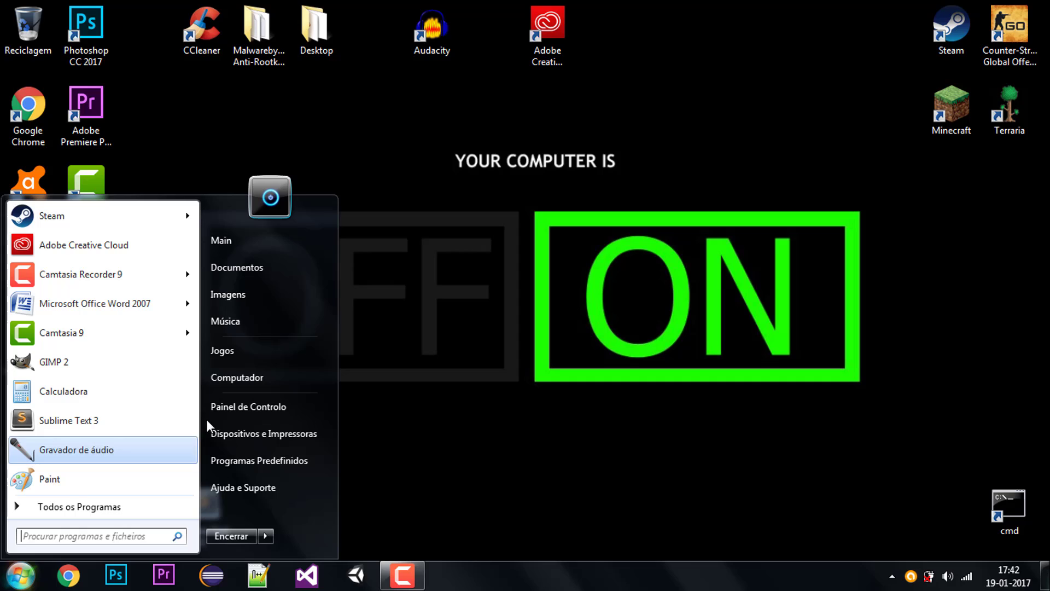
pyautogui.click(236, 377)
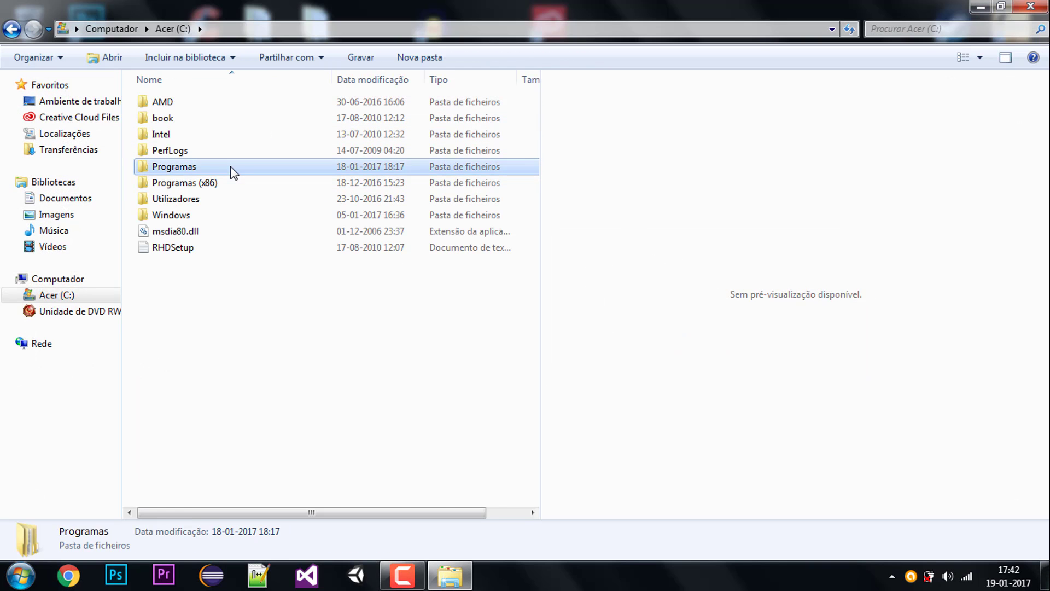
# Step: Drill down through Programas, Adobe Photoshop CC 2017 and Locales into the pt_BR folder
pyautogui.doubleClick(173, 166)
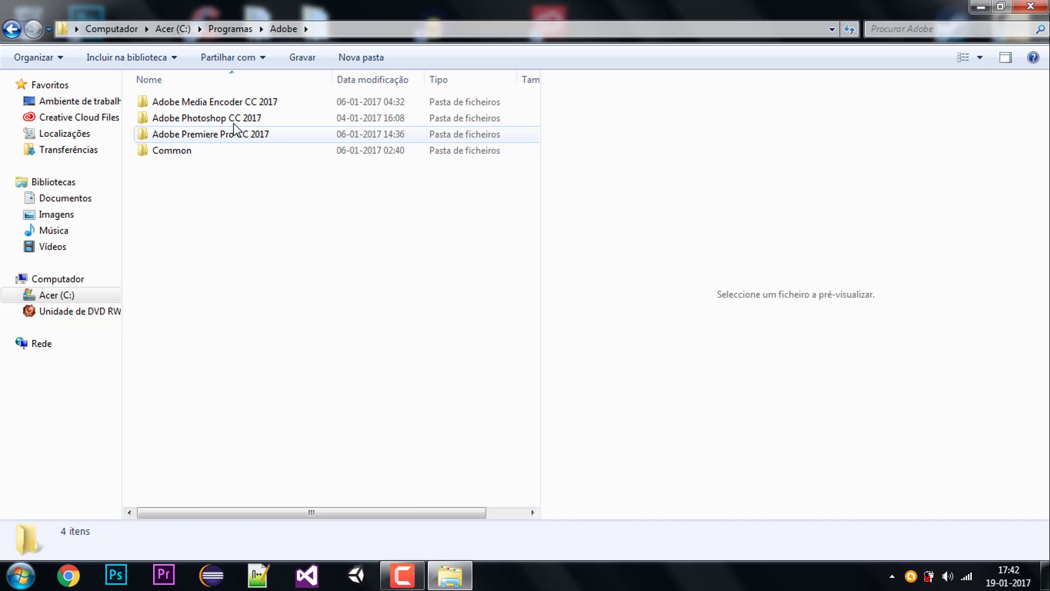
pyautogui.doubleClick(206, 118)
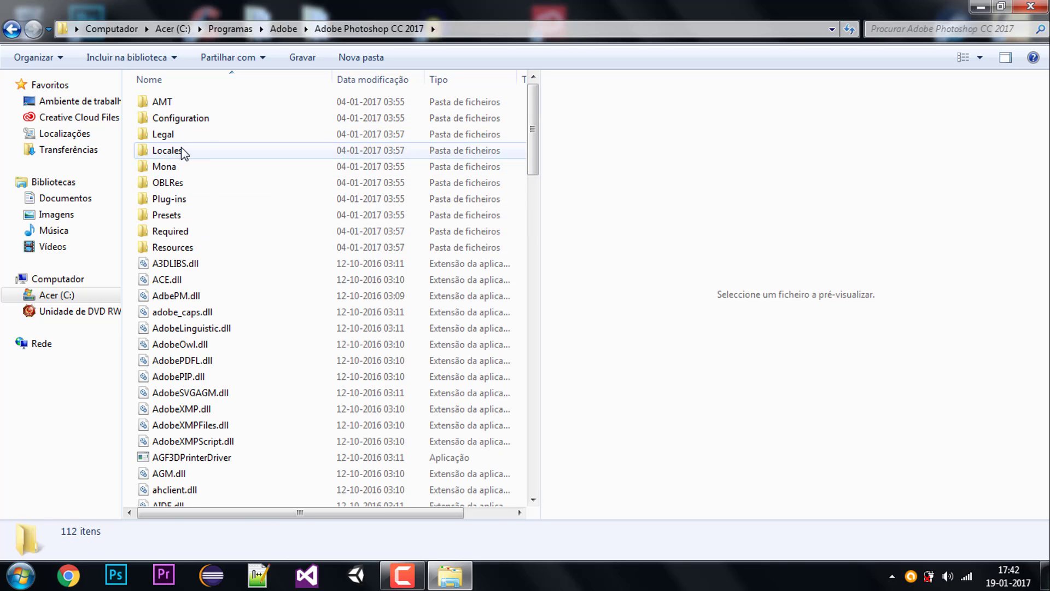
pyautogui.moveTo(167, 150)
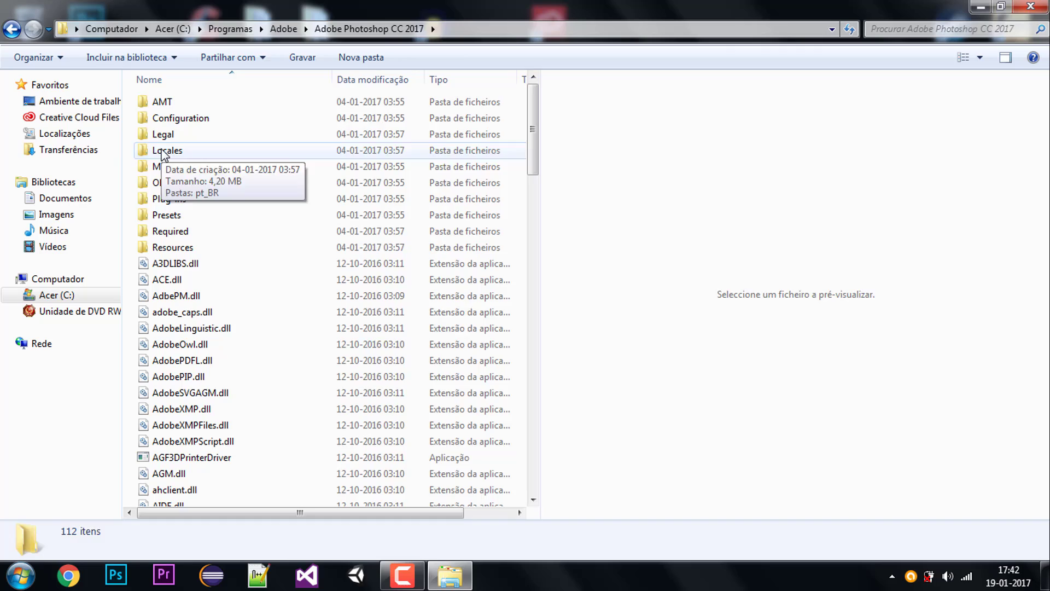
pyautogui.doubleClick(168, 150)
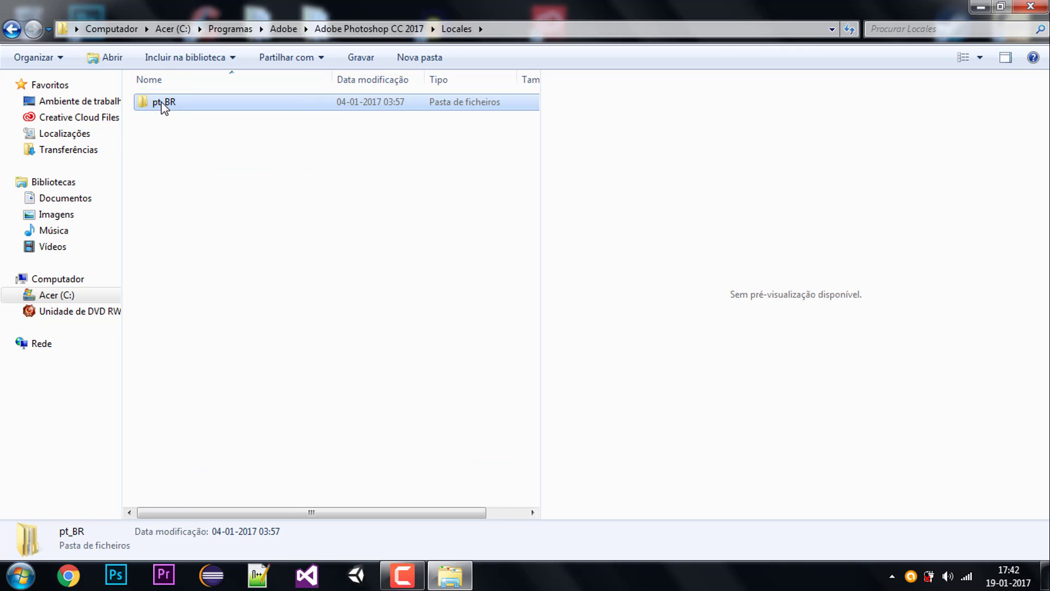
pyautogui.doubleClick(163, 101)
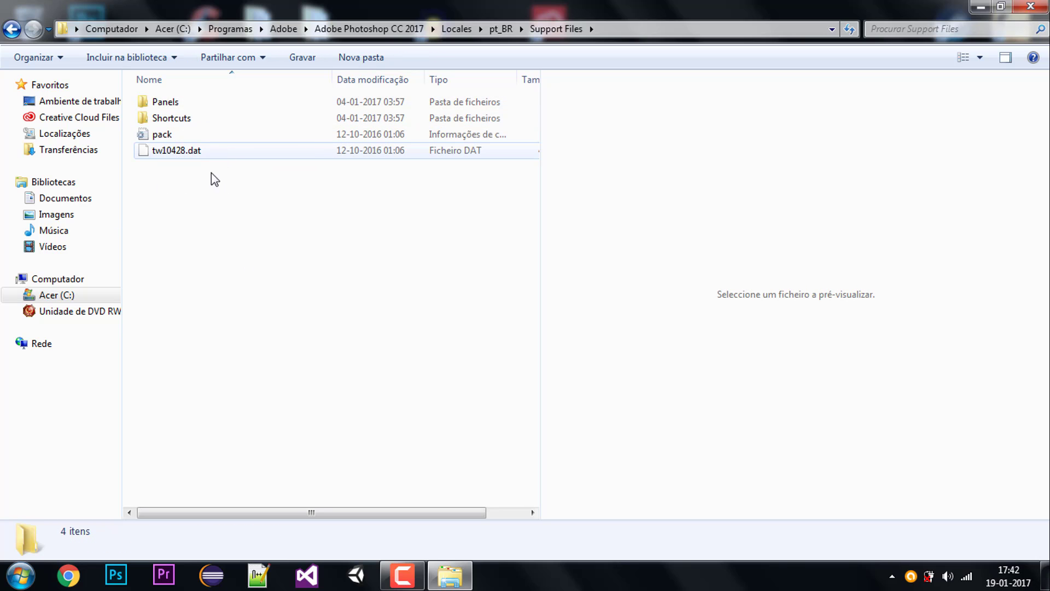
pyautogui.moveTo(194, 150)
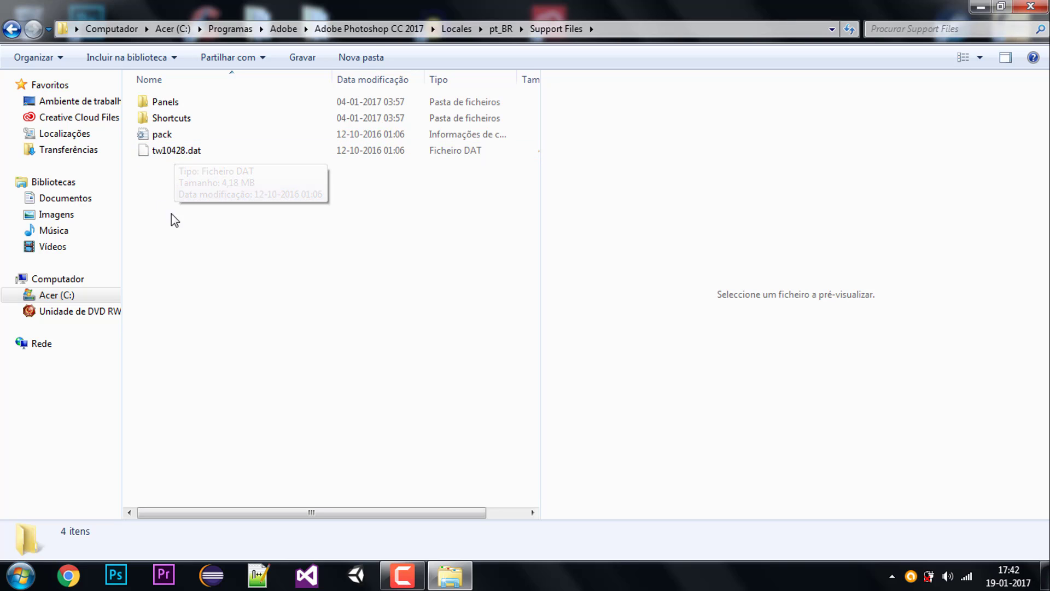
pyautogui.moveTo(202, 186)
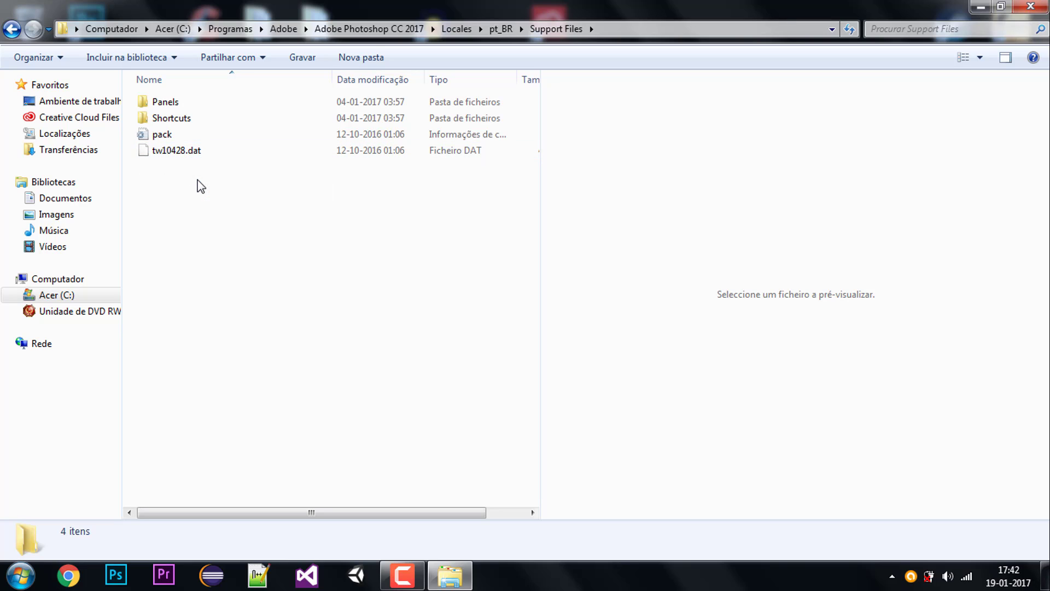
# Step: Select the tw10428.dat language file in pt_BR Support Files
pyautogui.click(176, 150)
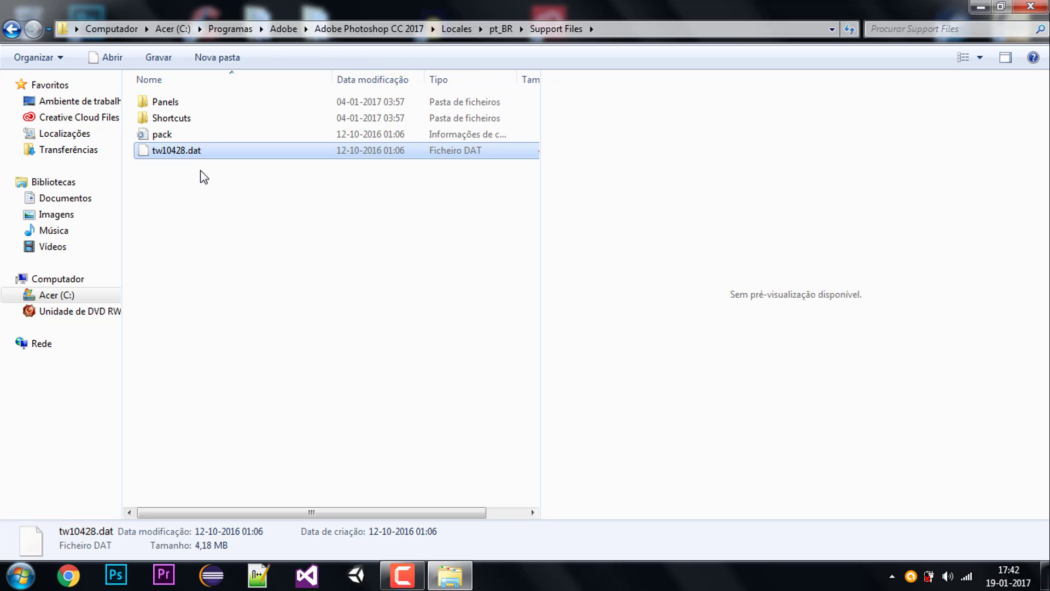
pyautogui.moveTo(213, 194)
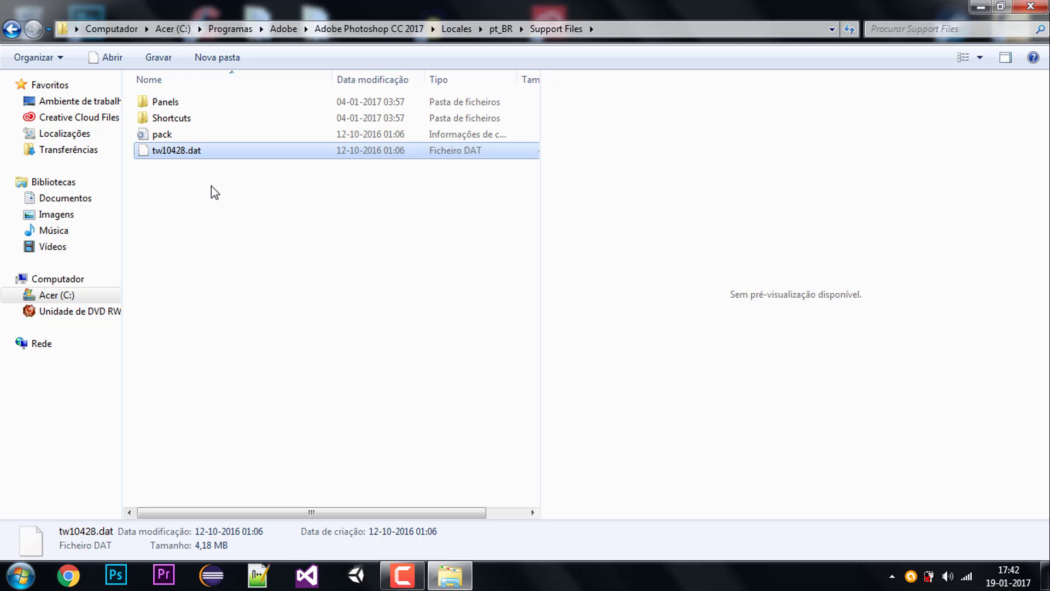
pyautogui.moveTo(209, 193)
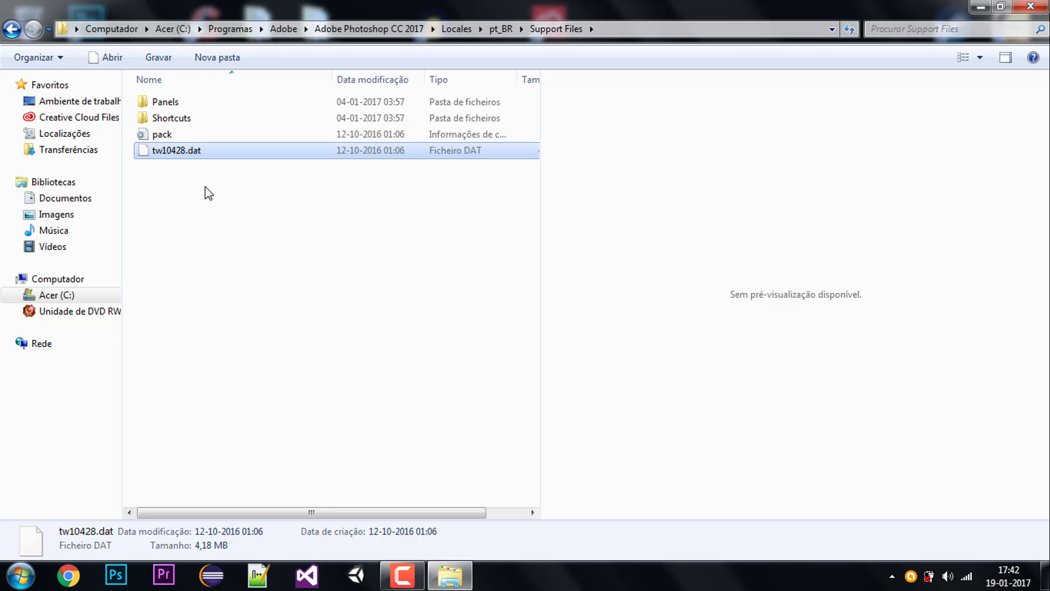
pyautogui.moveTo(204, 192)
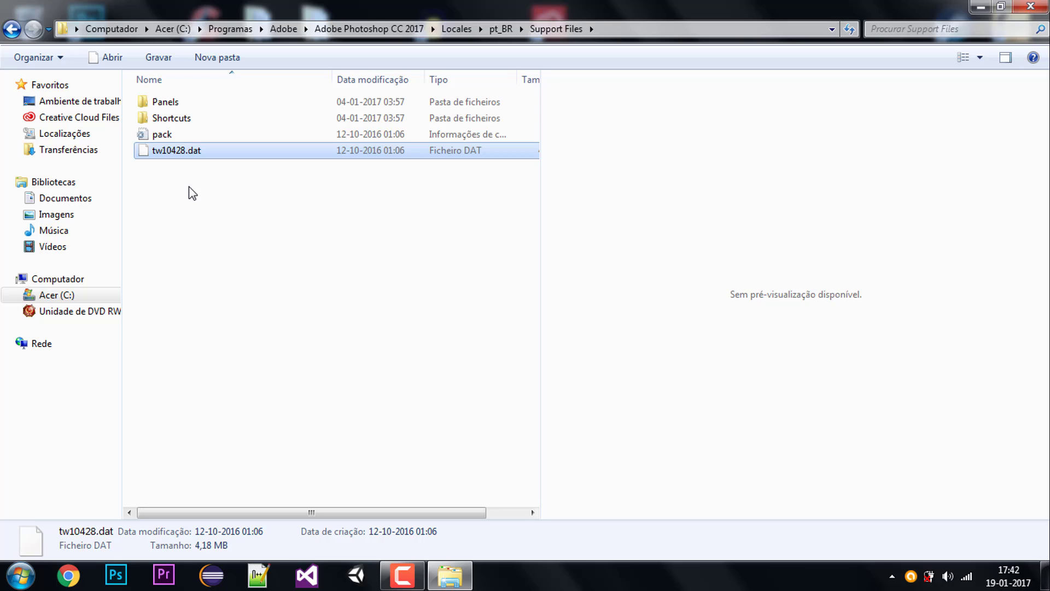
pyautogui.moveTo(208, 165)
pyautogui.write('_')
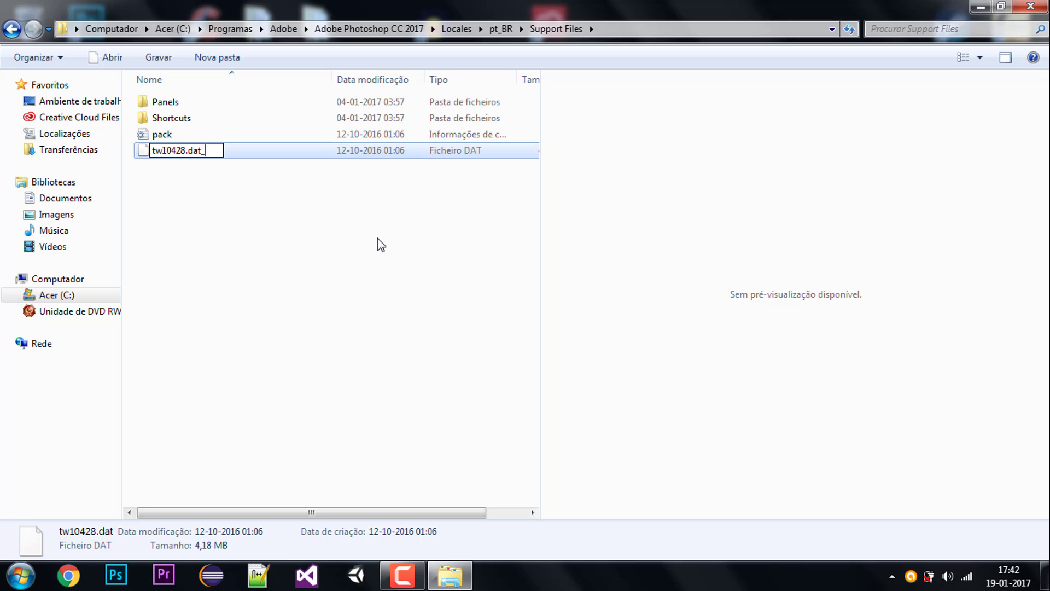
# Step: Confirm the new name tw10428.dat_ and accept the extension-change warning
pyautogui.press('Enter')
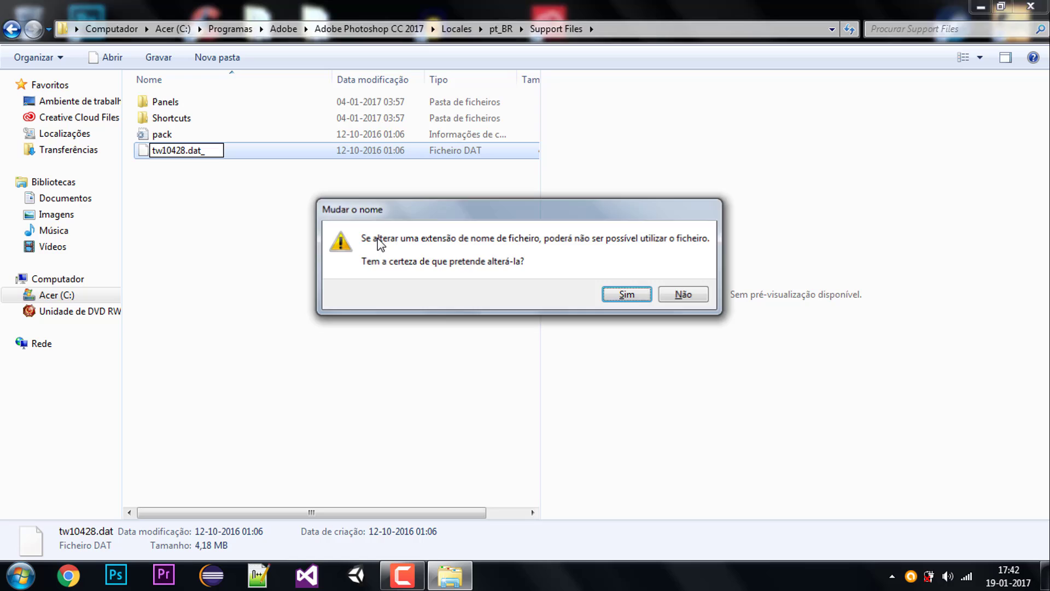
pyautogui.click(626, 295)
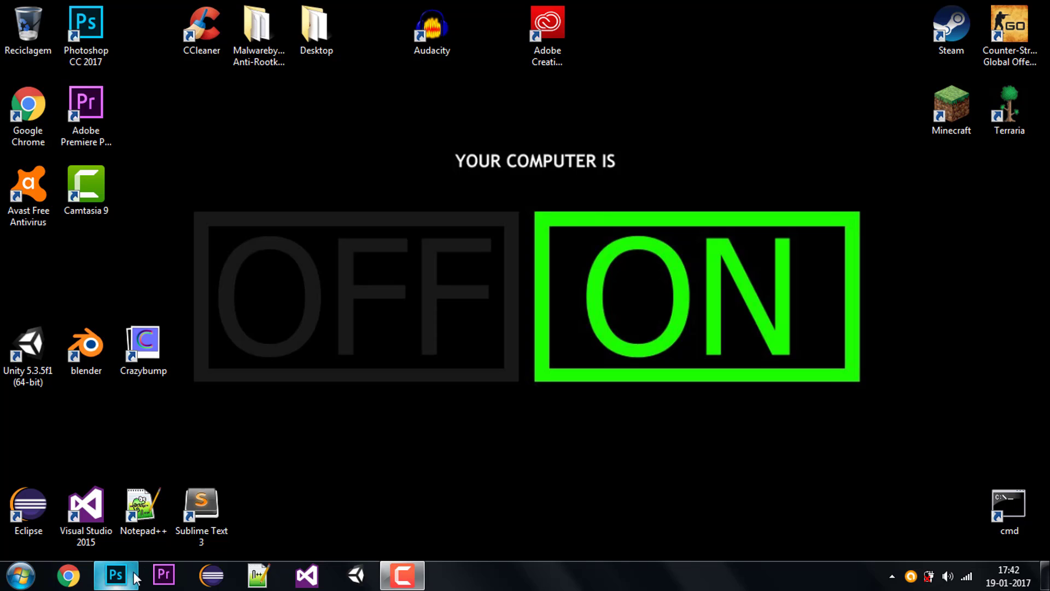
# Step: Relaunch Photoshop CC 2017 from the taskbar to get English menus
pyautogui.click(115, 575)
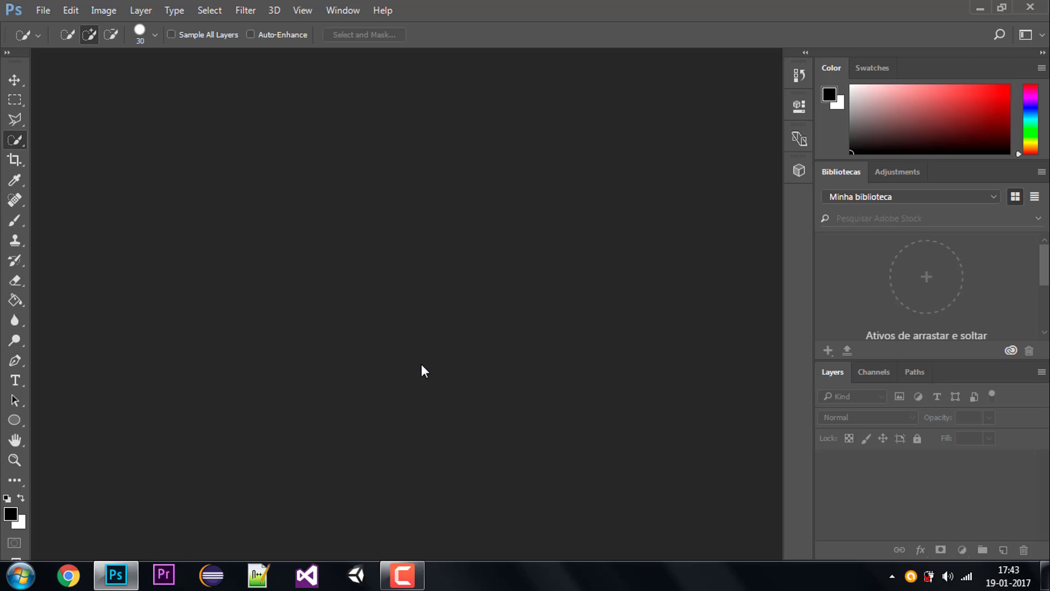
pyautogui.moveTo(883, 262)
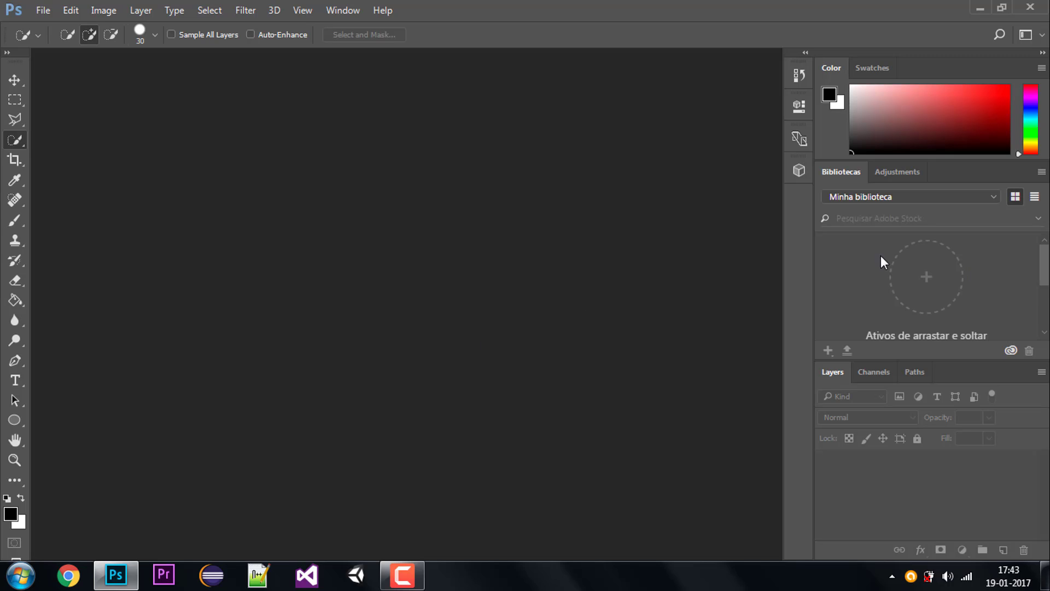
pyautogui.click(209, 10)
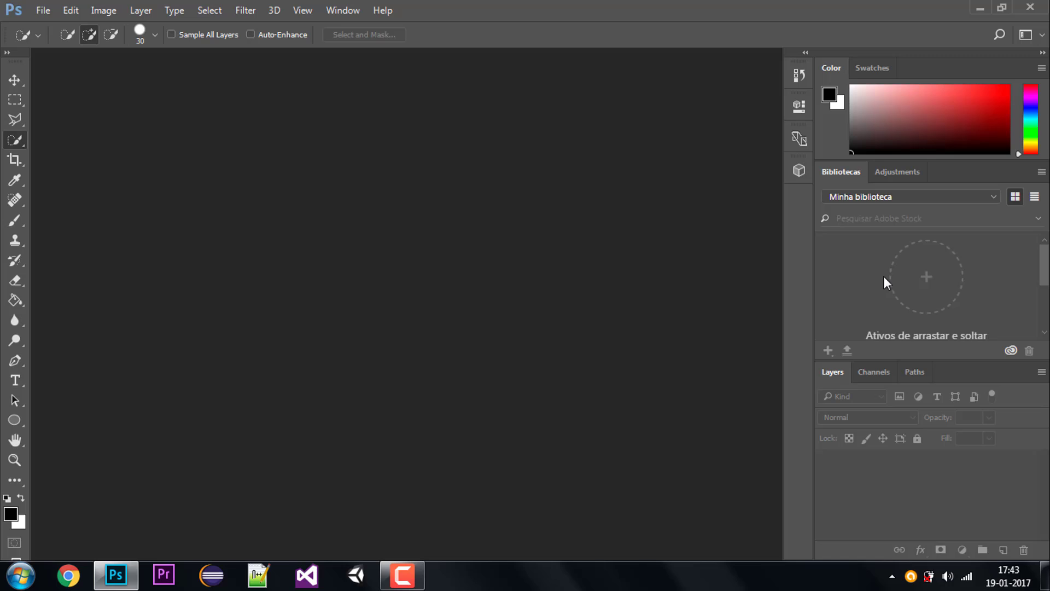
pyautogui.click(69, 10)
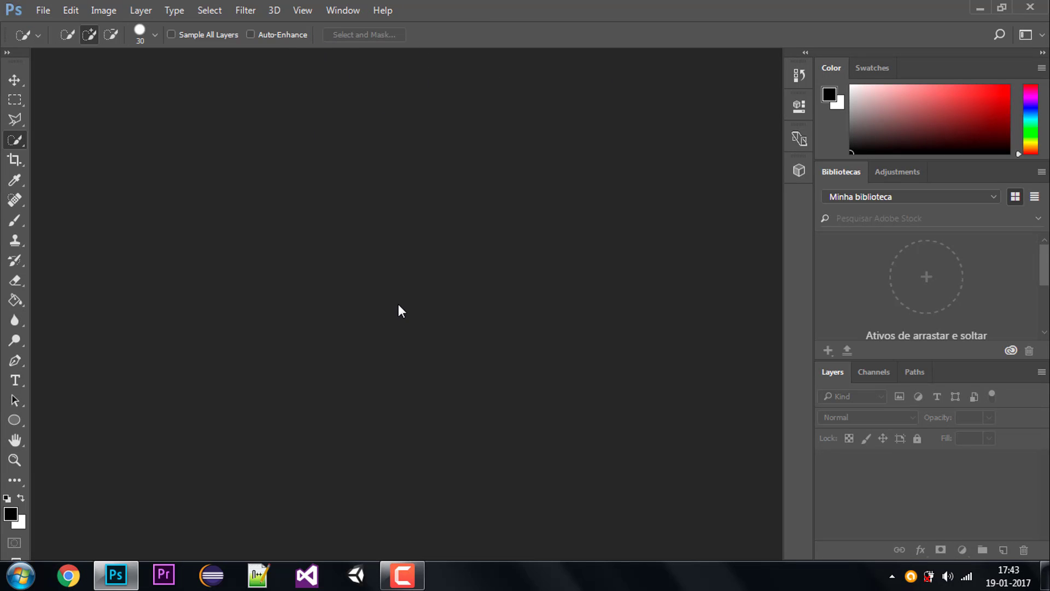
pyautogui.moveTo(641, 301)
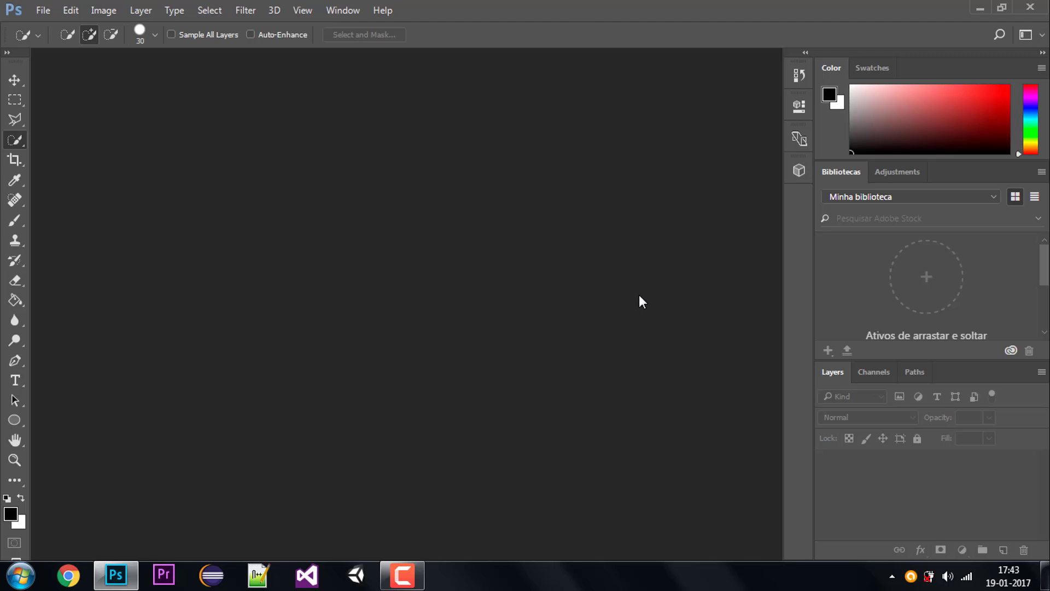